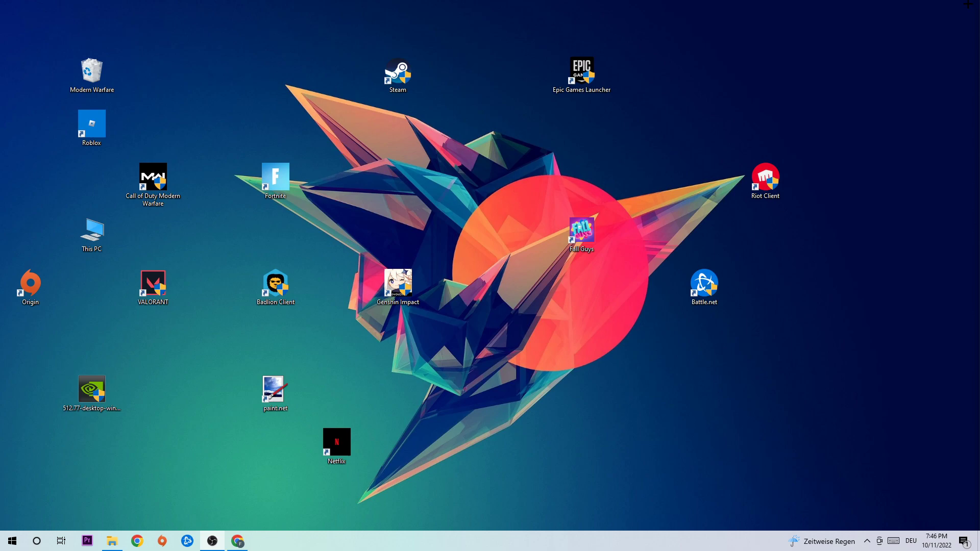
pyautogui.moveTo(519, 214)
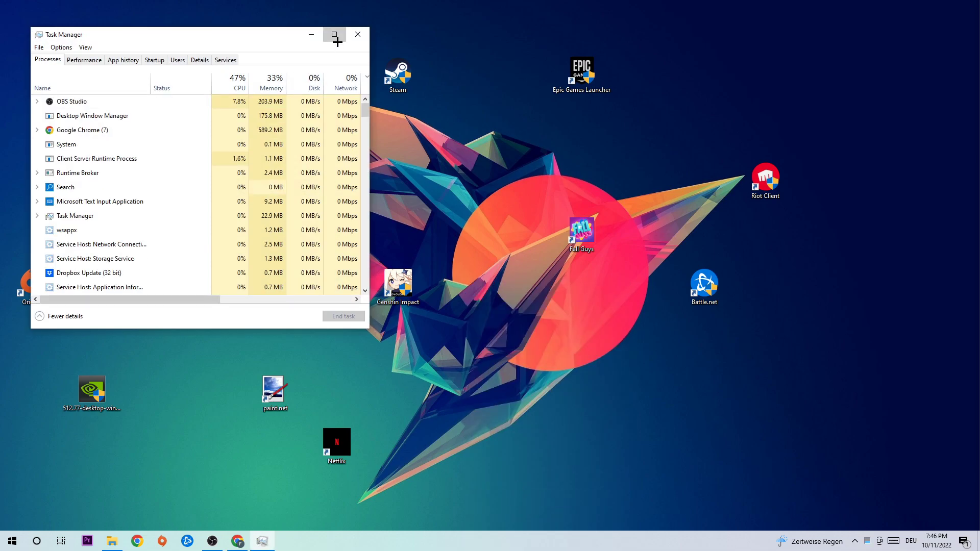
# - Maximize Task Manager, review the process list, and bring up the Runtime Broker process's options
pyautogui.click(333, 34)
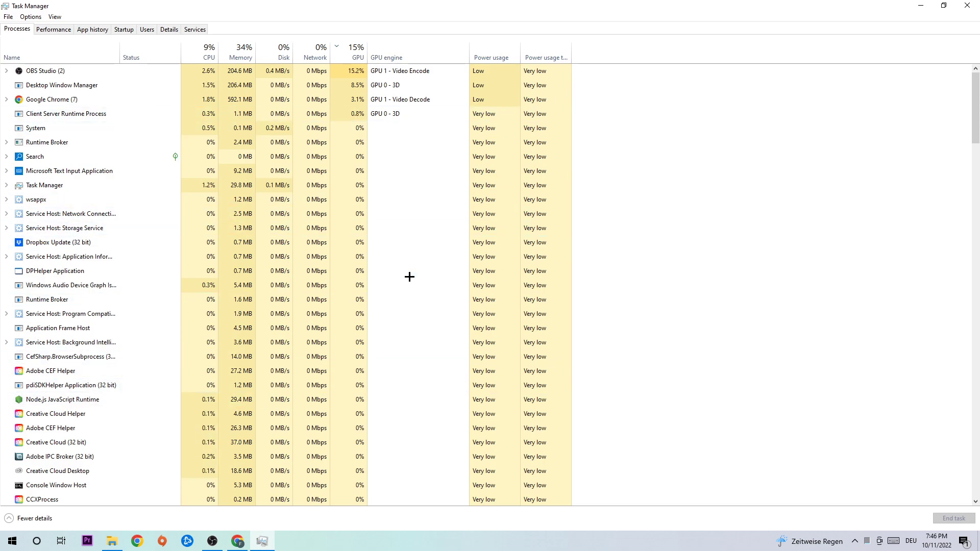
pyautogui.click(64, 228)
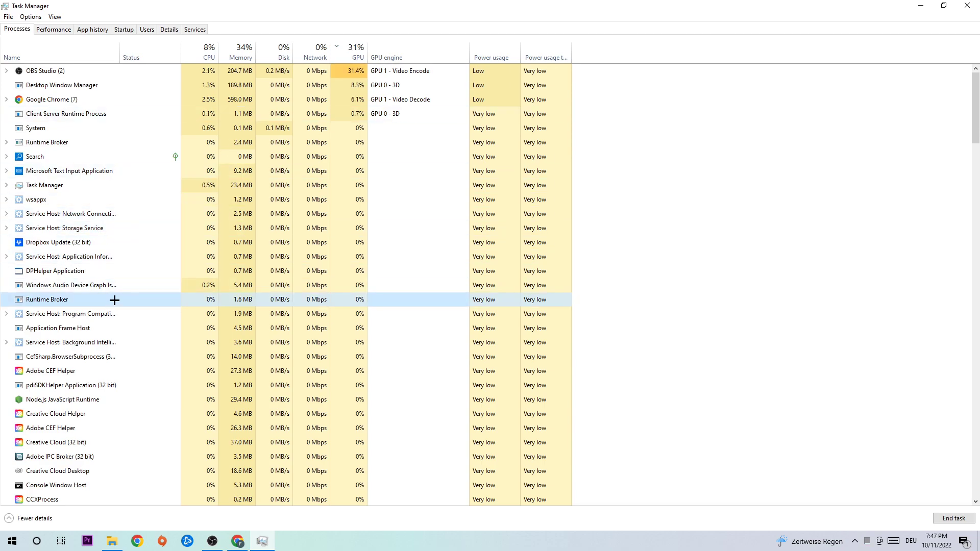
pyautogui.rightClick(47, 299)
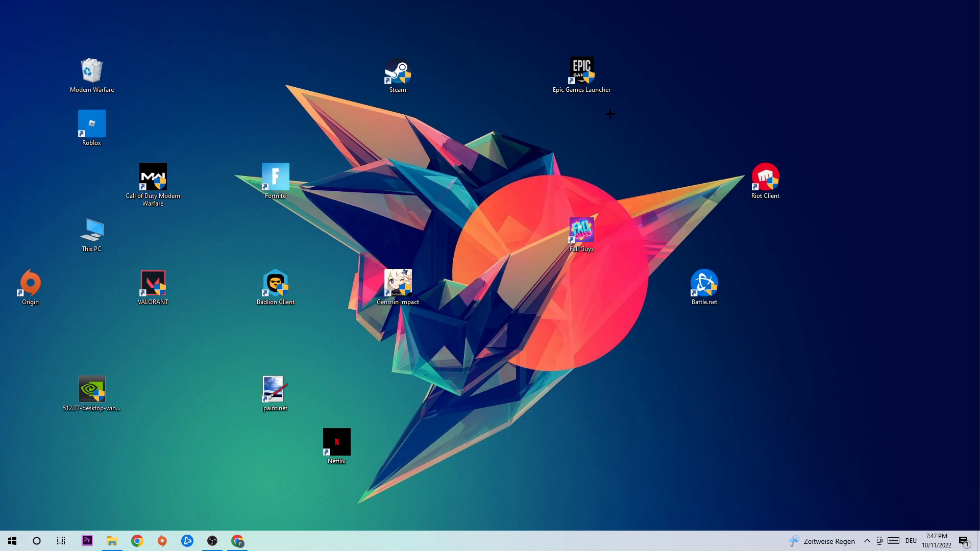
pyautogui.moveTo(398, 75); pyautogui.dragTo(416, 128)
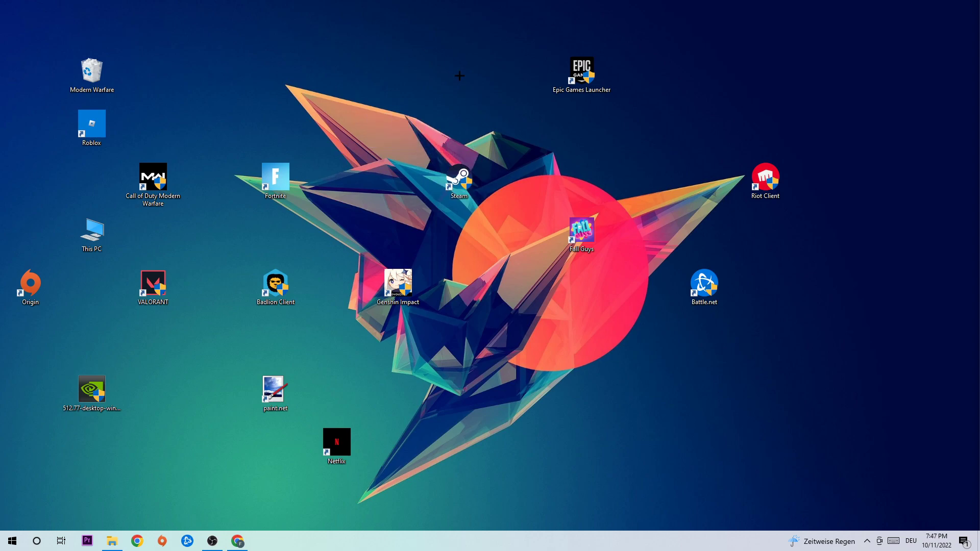
pyautogui.moveTo(465, 75)
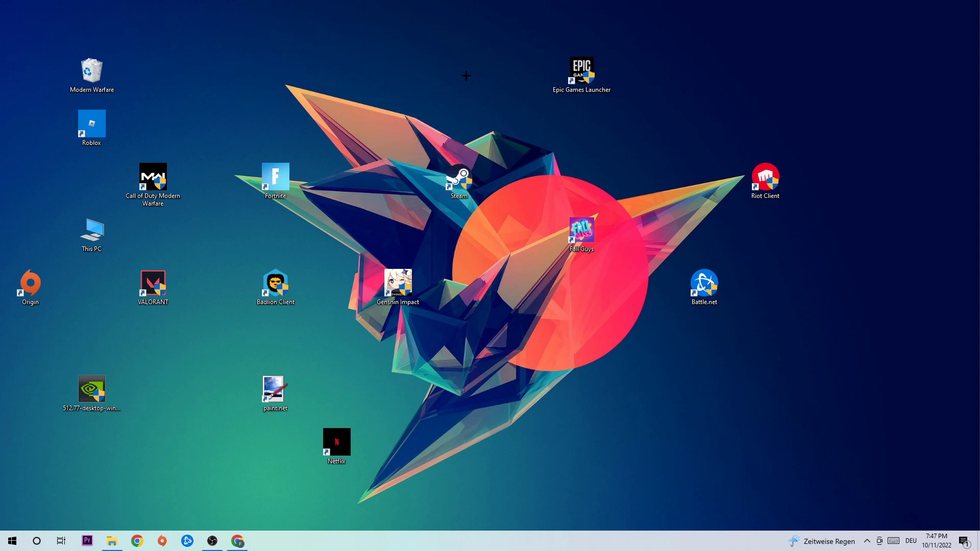
pyautogui.moveTo(475, 60)
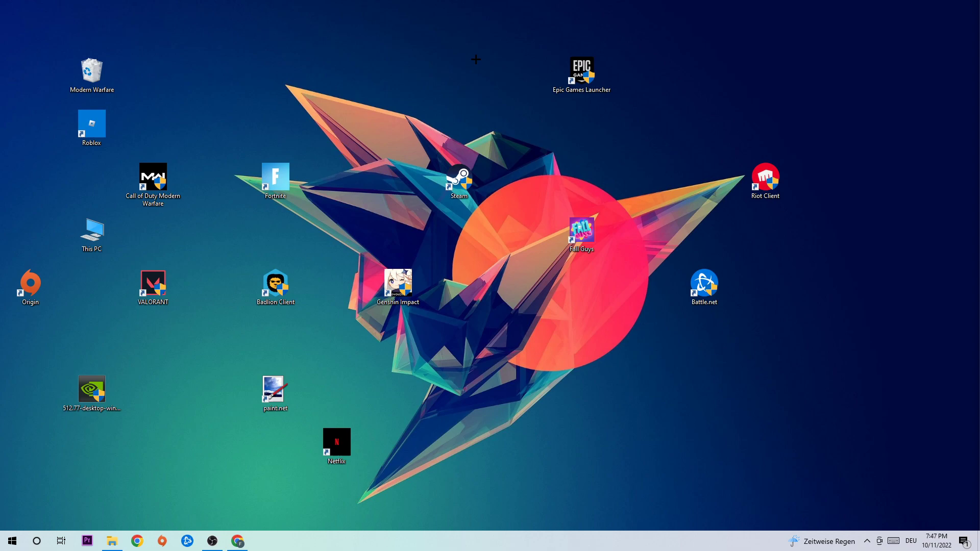
pyautogui.click(12, 541)
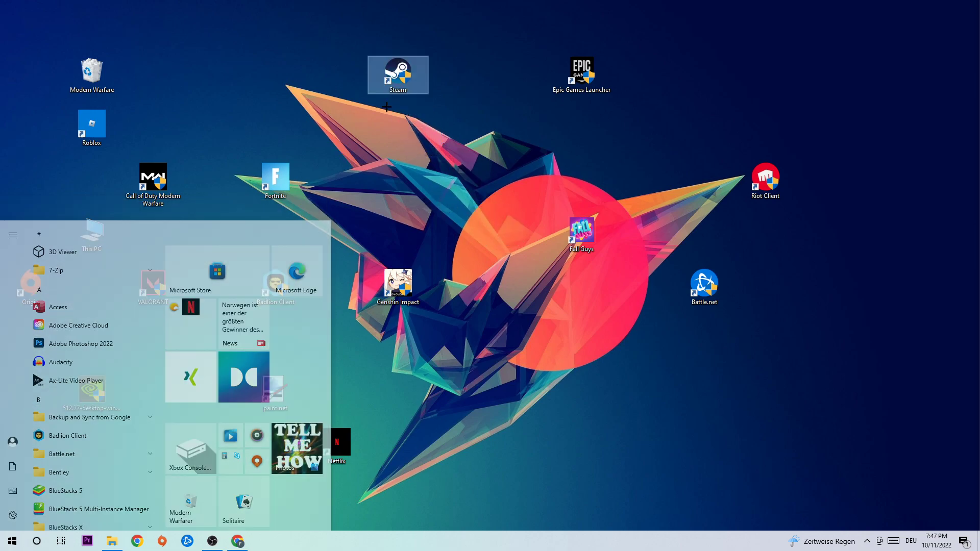
# - Open the Properties window for the Steam desktop shortcut
pyautogui.rightClick(397, 75)
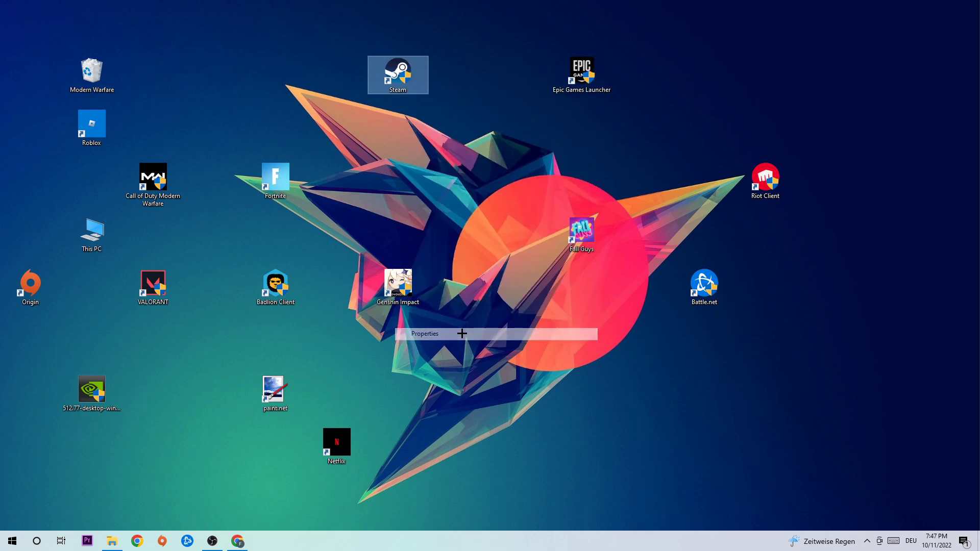
pyautogui.click(424, 333)
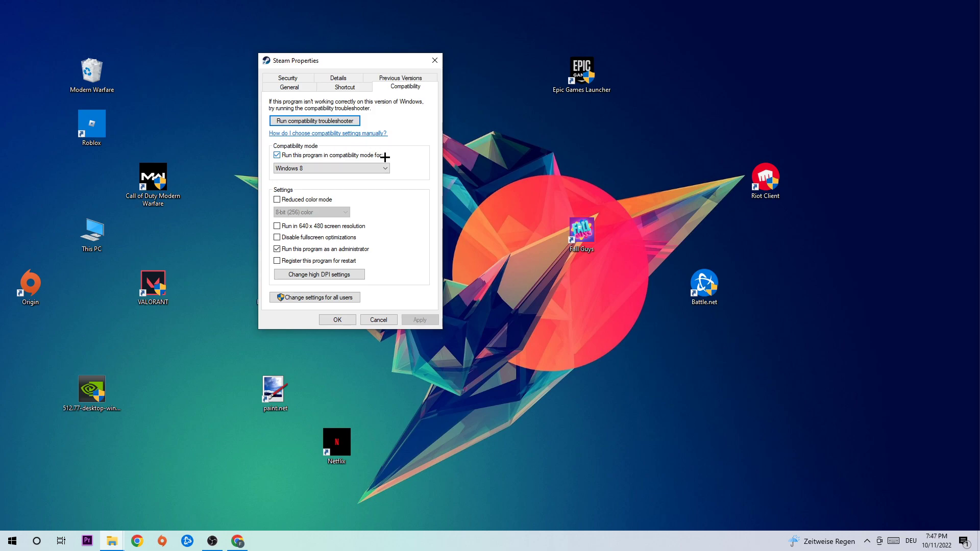
pyautogui.moveTo(323, 225)
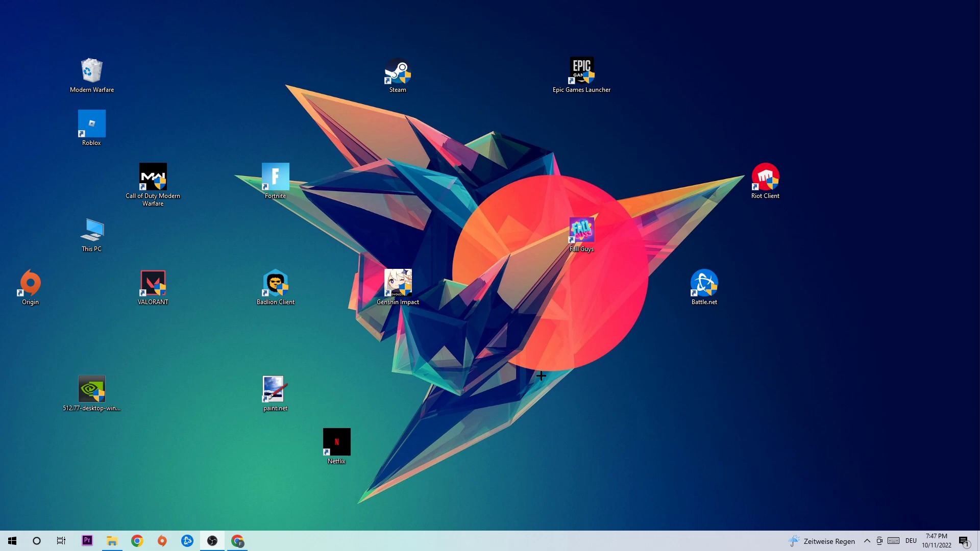
pyautogui.moveTo(417, 95)
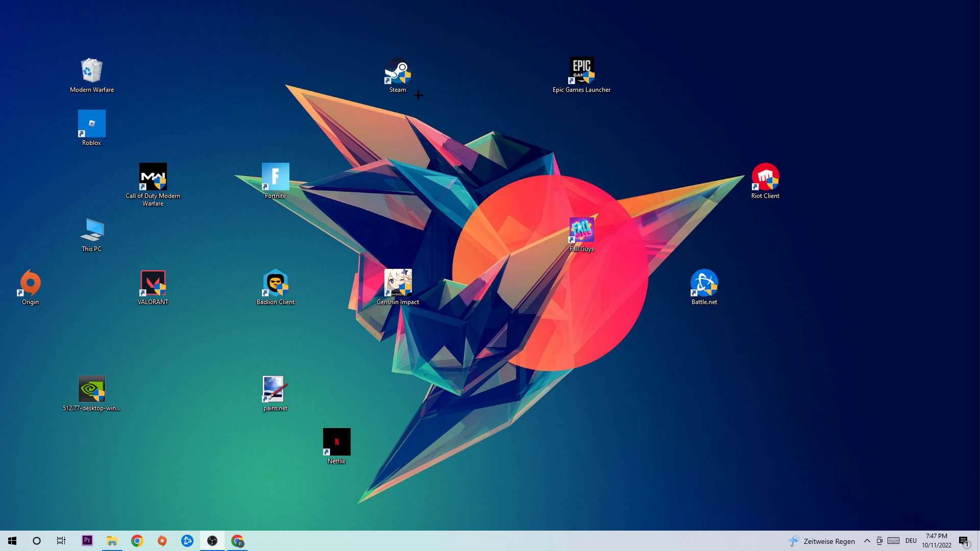
pyautogui.click(398, 72)
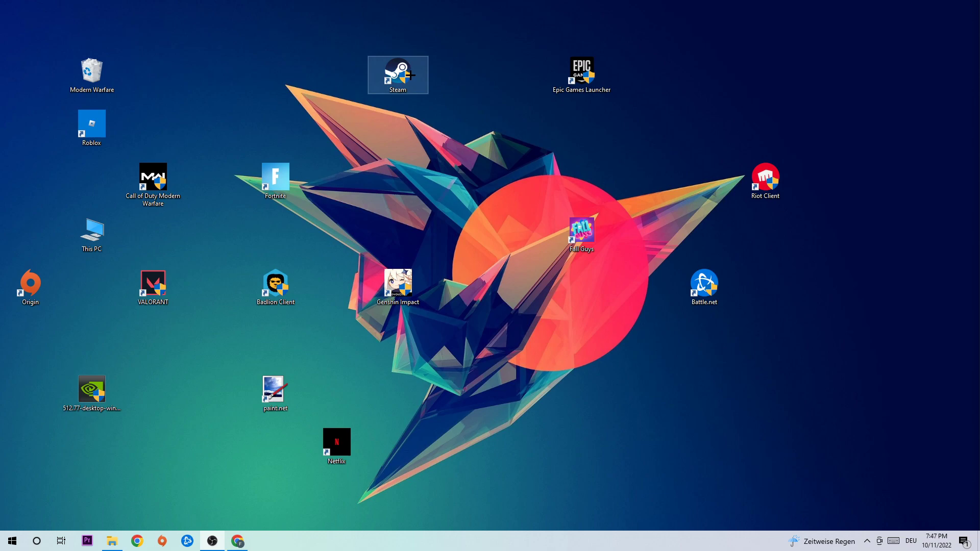